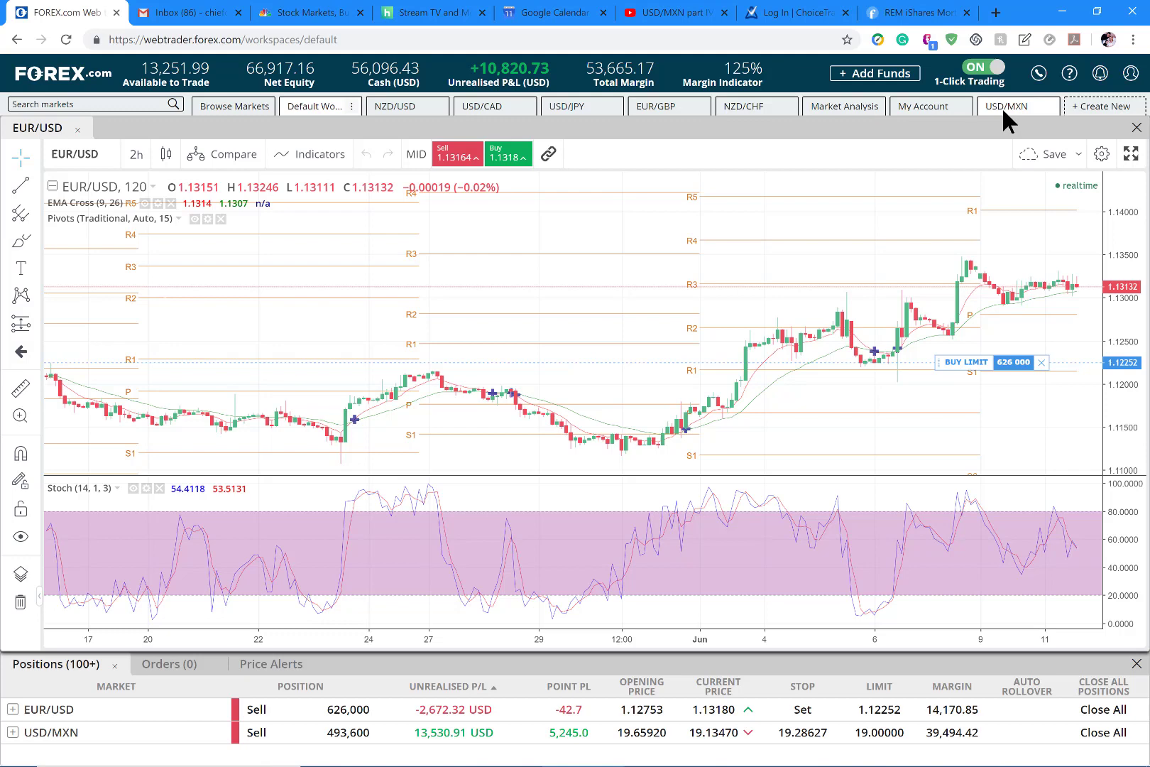
Review the USD/MXN position's stops and limits without changing them.
{"action": "left_click", "coordinate": [1015, 106]}
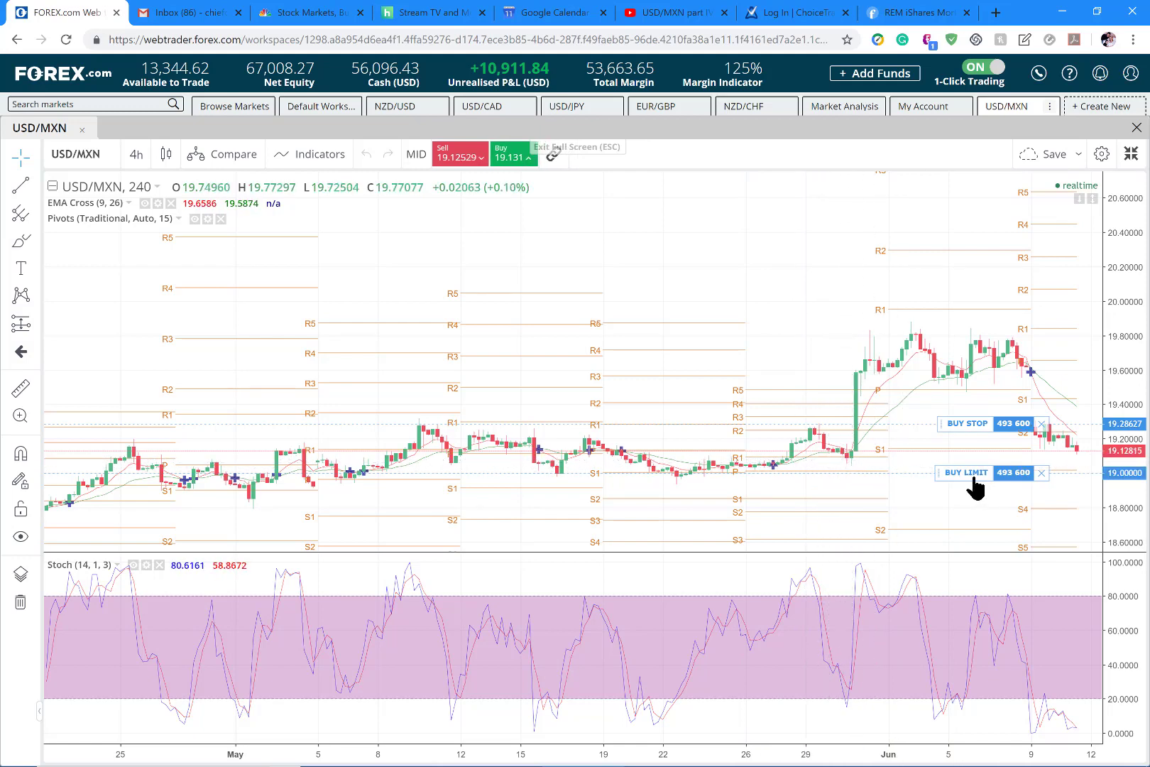
{"action": "mouse_move", "coordinate": [533, 243]}
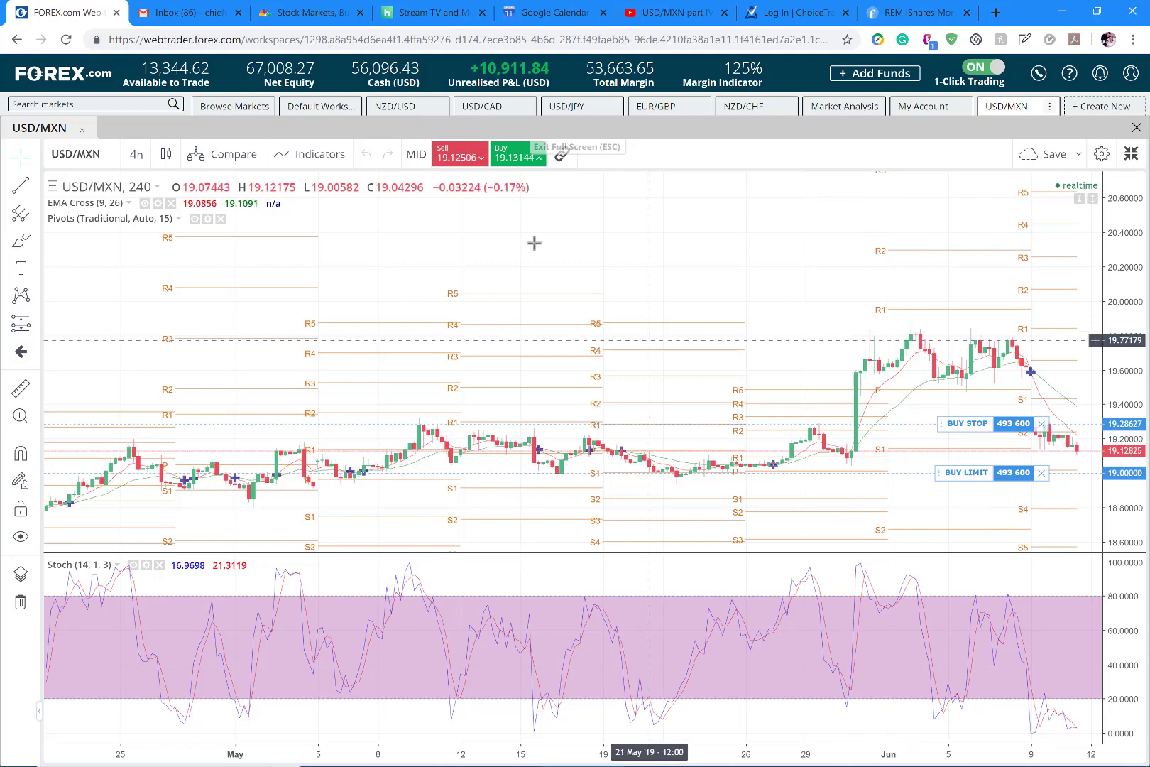
{"action": "left_click", "coordinate": [319, 107]}
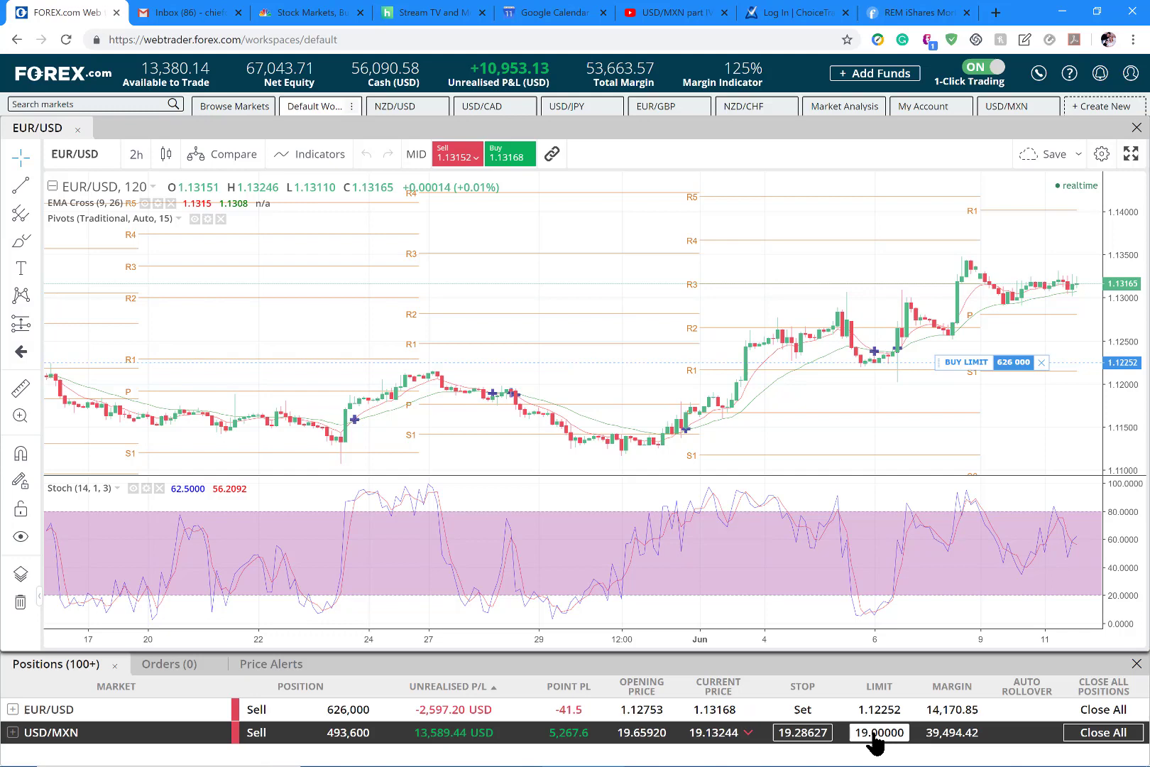
{"action": "left_click", "coordinate": [878, 732]}
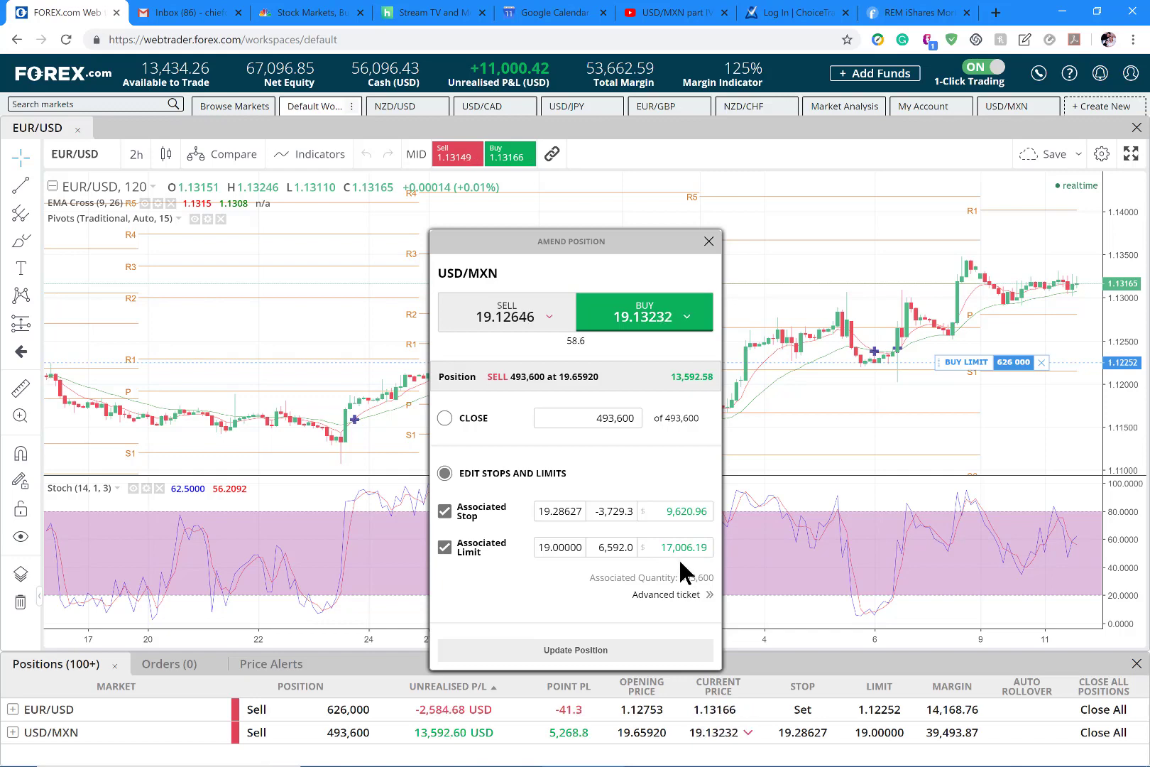
{"action": "mouse_move", "coordinate": [706, 269]}
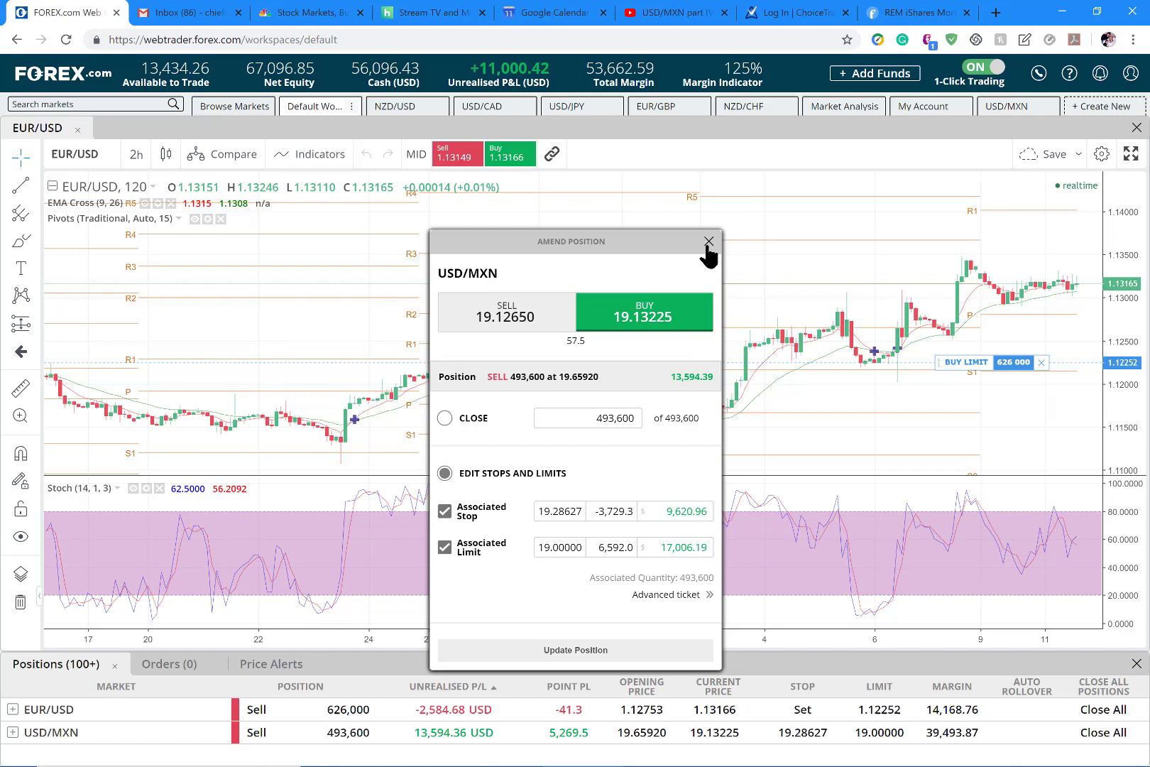
{"action": "left_click", "coordinate": [706, 240]}
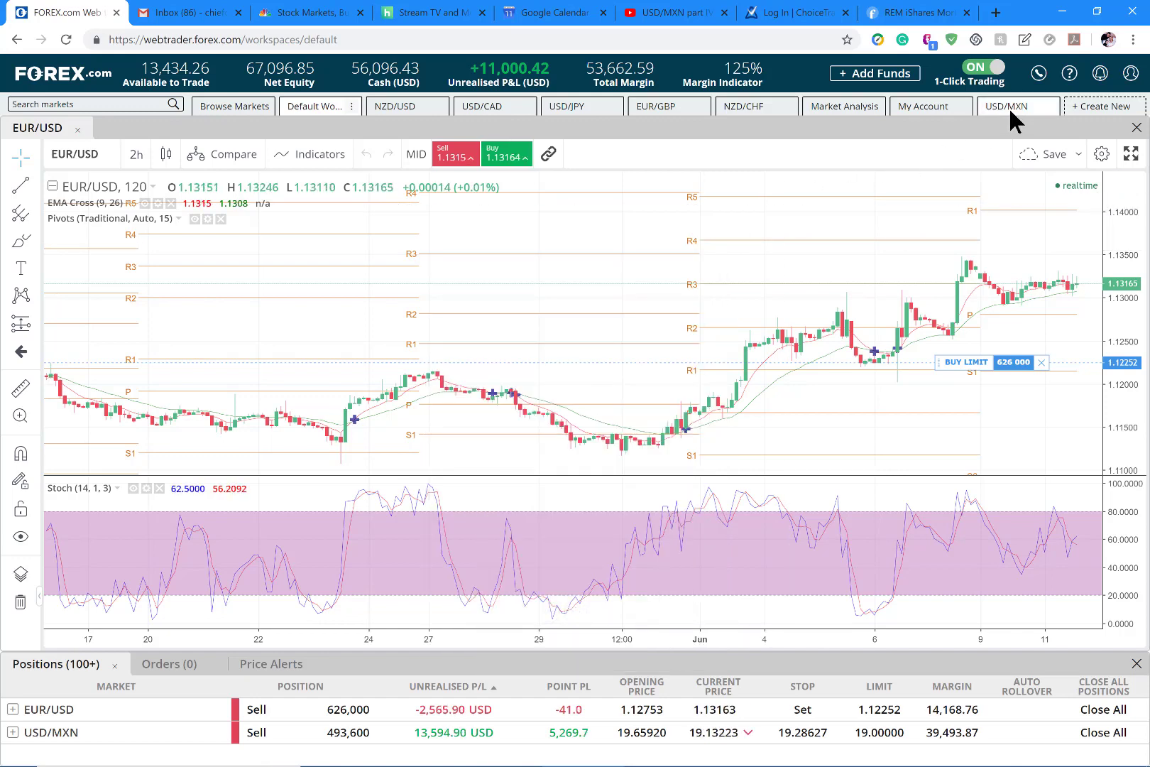
Update the USD/MXN buy stop from 19.28627 to 19.21478, keeping the 19.00000 limit.
{"action": "left_click", "coordinate": [1014, 106]}
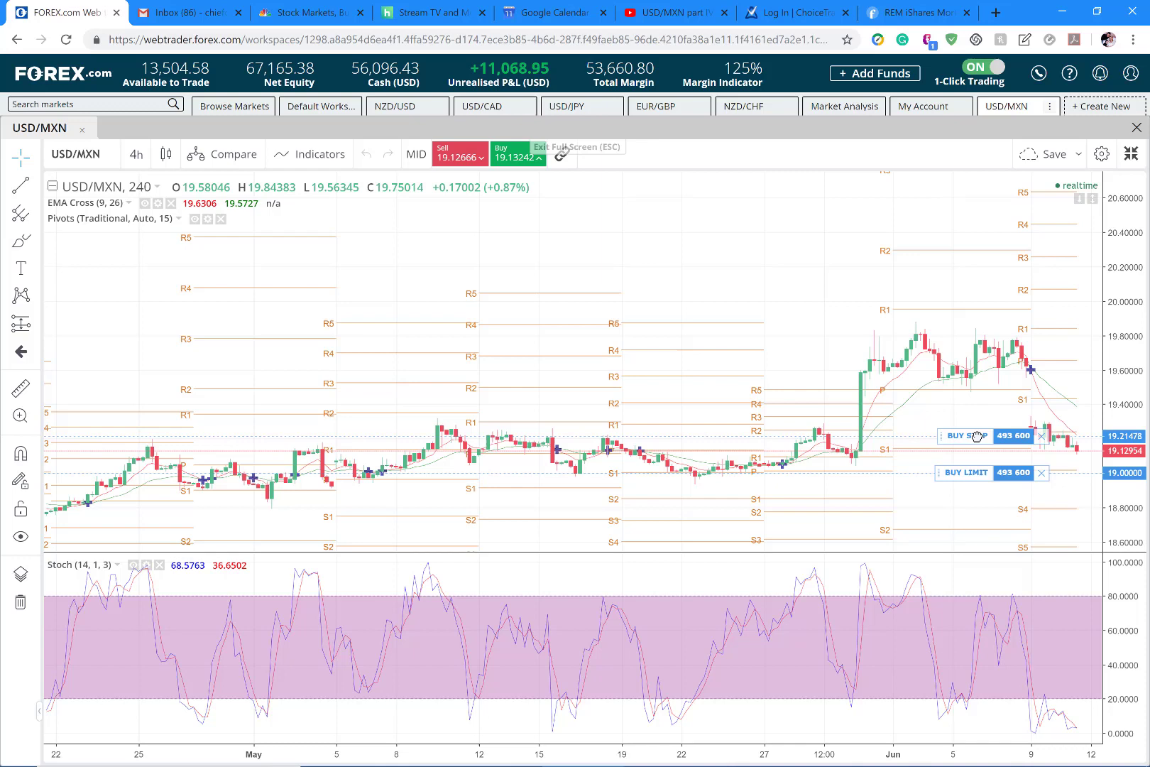
{"action": "left_click", "coordinate": [965, 435]}
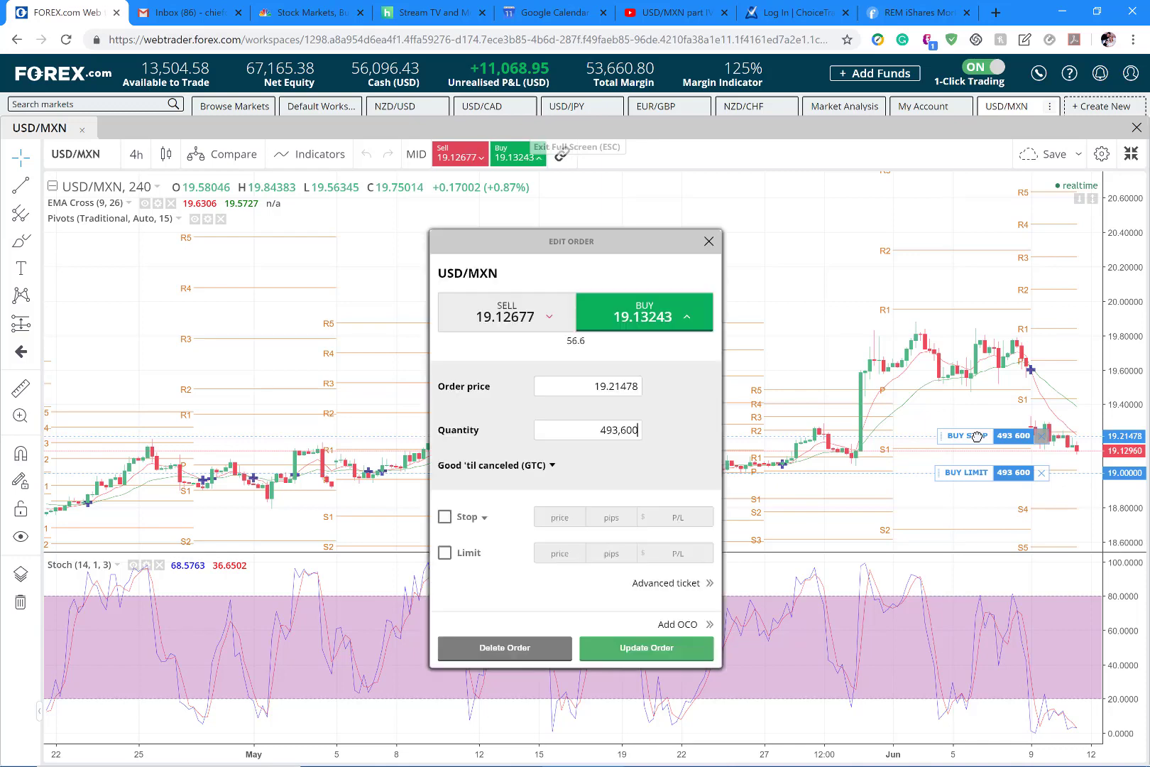
{"action": "left_click", "coordinate": [646, 647]}
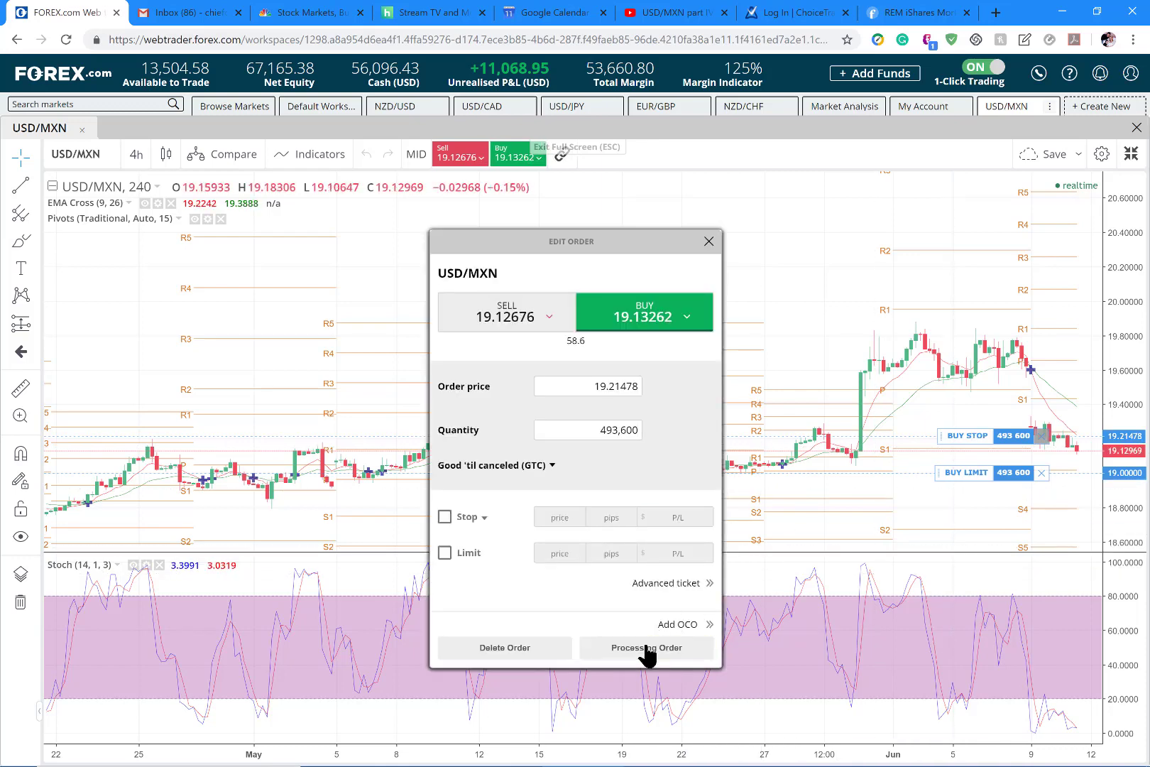
{"action": "left_click", "coordinate": [646, 648]}
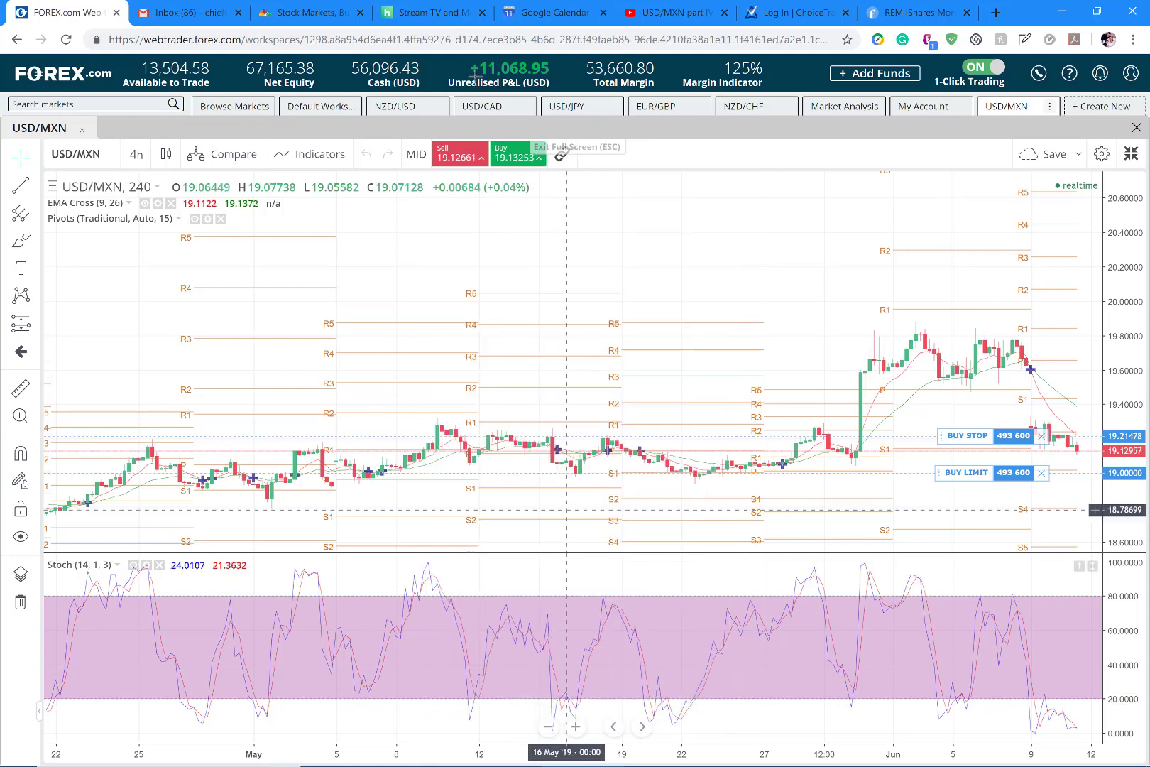
{"action": "left_click", "coordinate": [319, 105]}
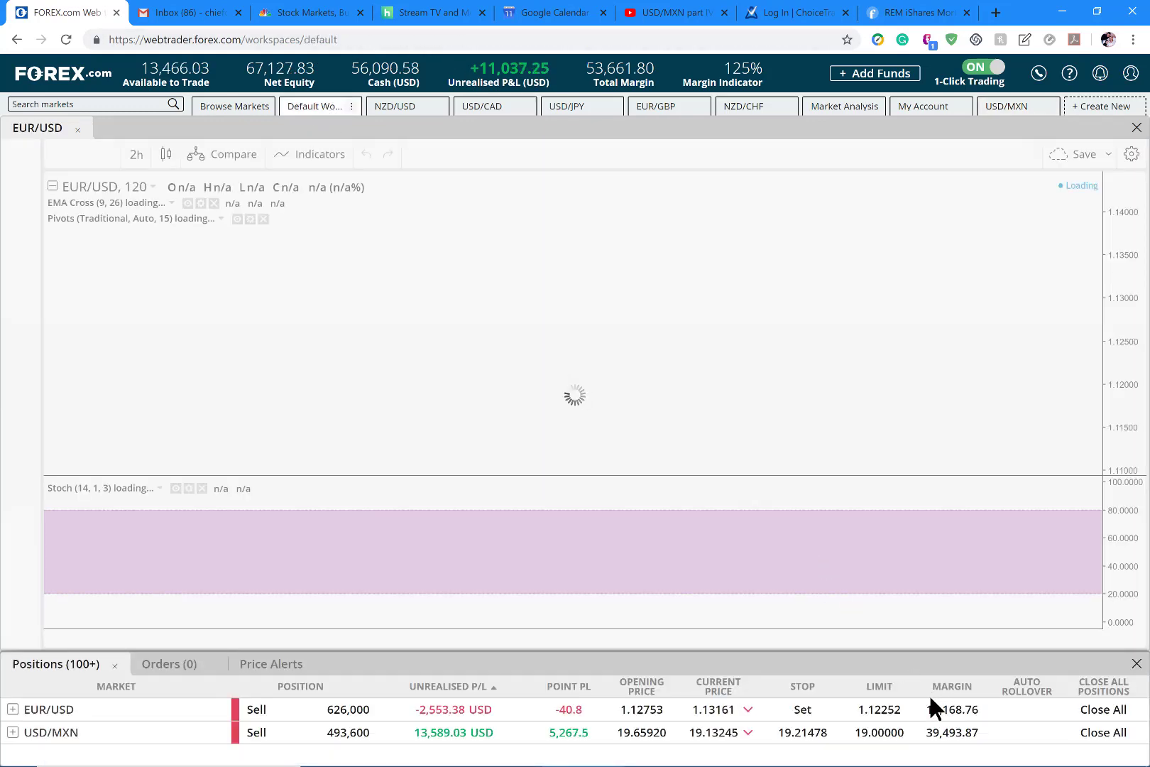
Check the EUR/USD position's 1.12252 take-profit limit and close Amend Position unchanged.
{"action": "left_click", "coordinate": [878, 709]}
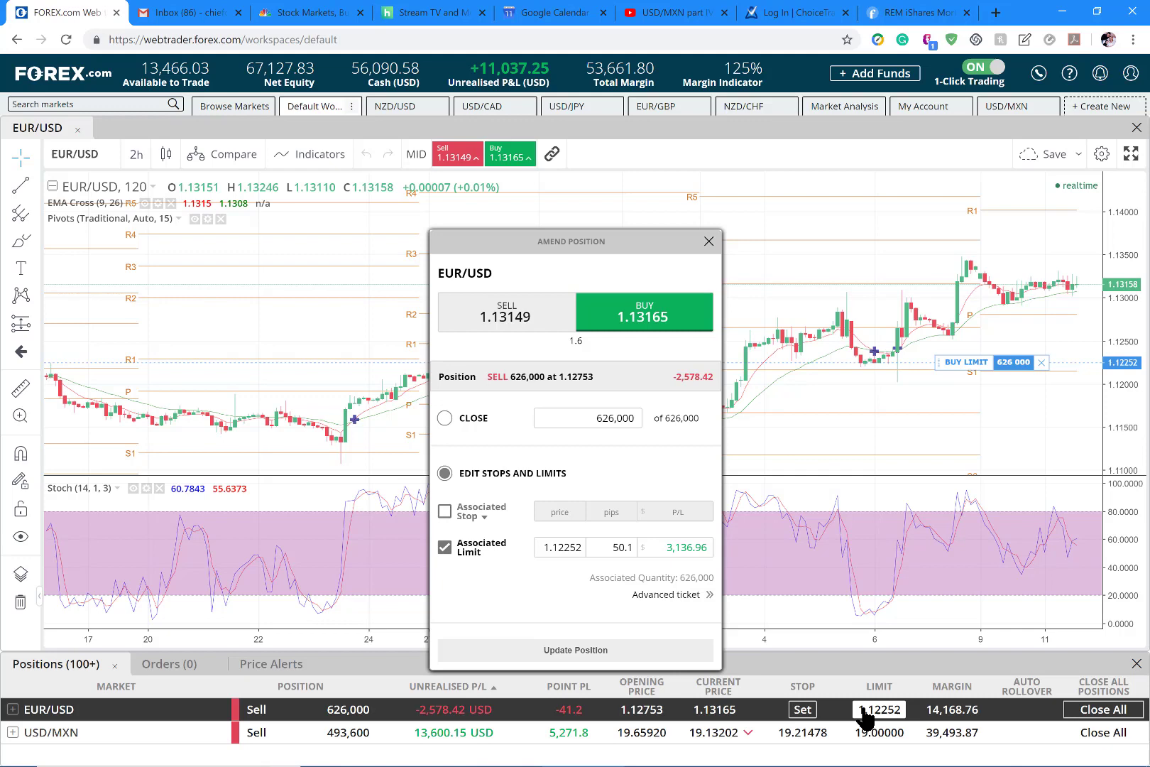
{"action": "left_click", "coordinate": [877, 731]}
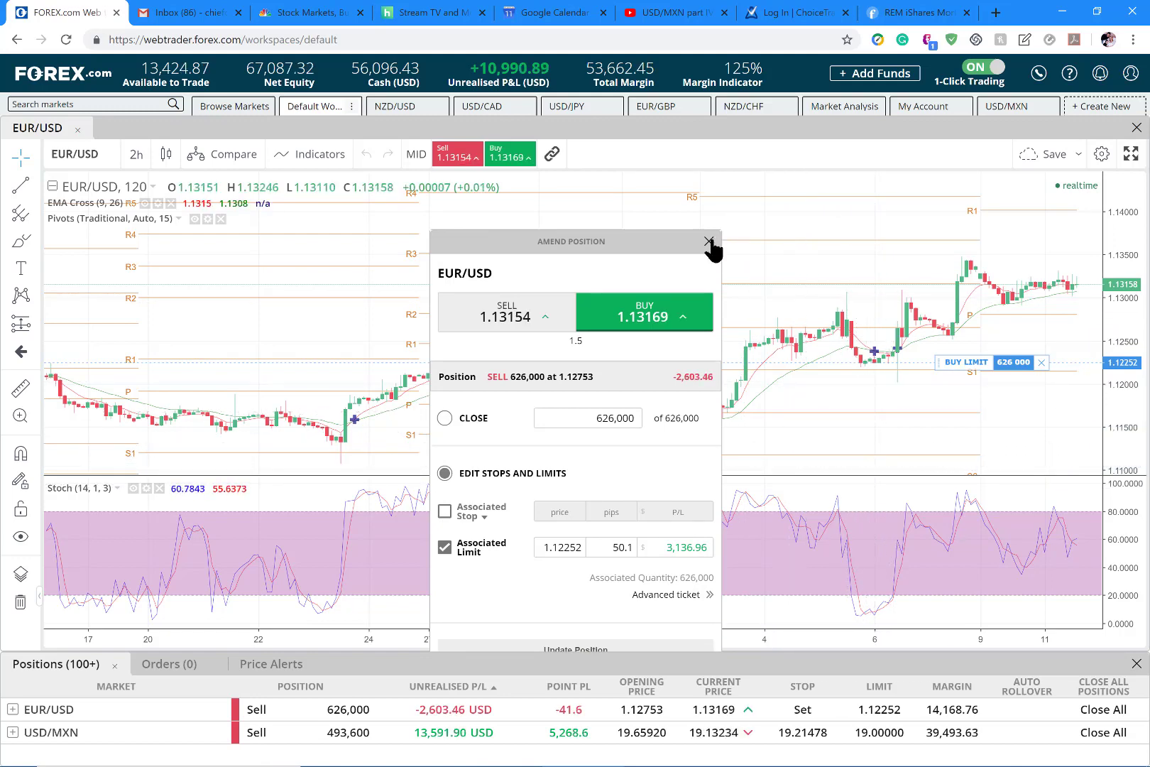
{"action": "left_click", "coordinate": [709, 241]}
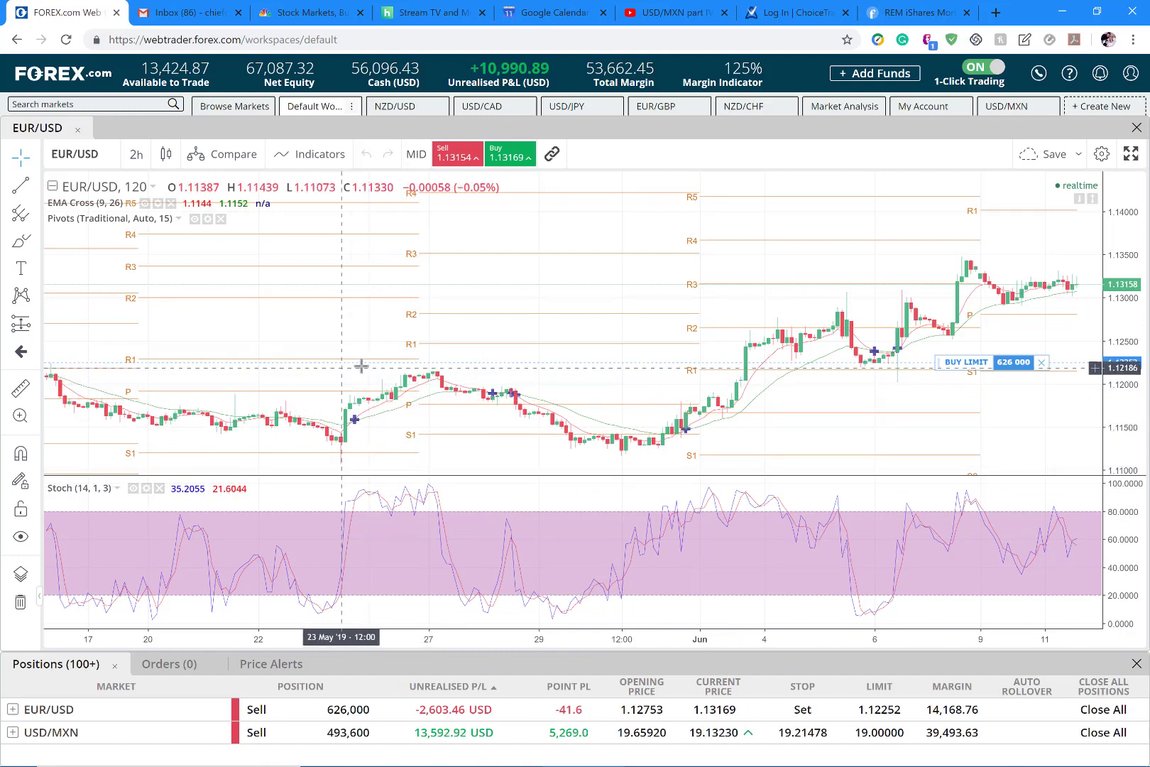
{"action": "mouse_move", "coordinate": [705, 367]}
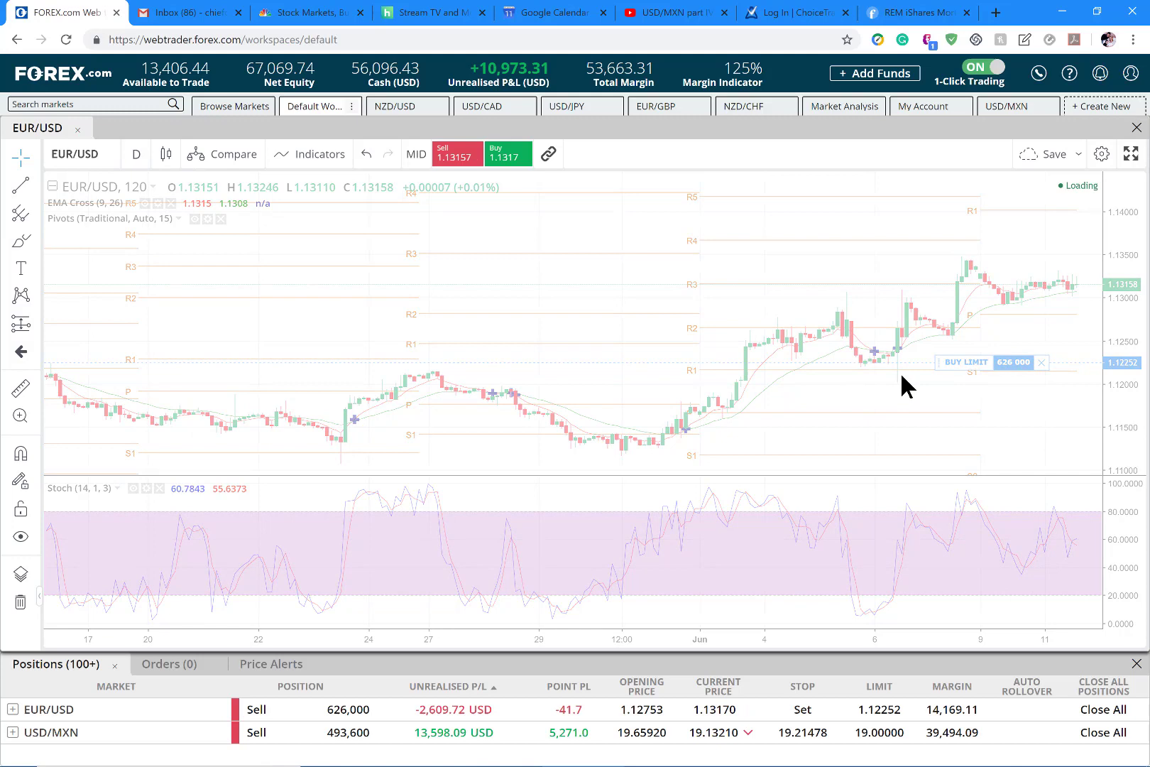
Chart EUR/USD on the daily timeframe, then go to the statement email in Gmail.
{"action": "left_click", "coordinate": [135, 154]}
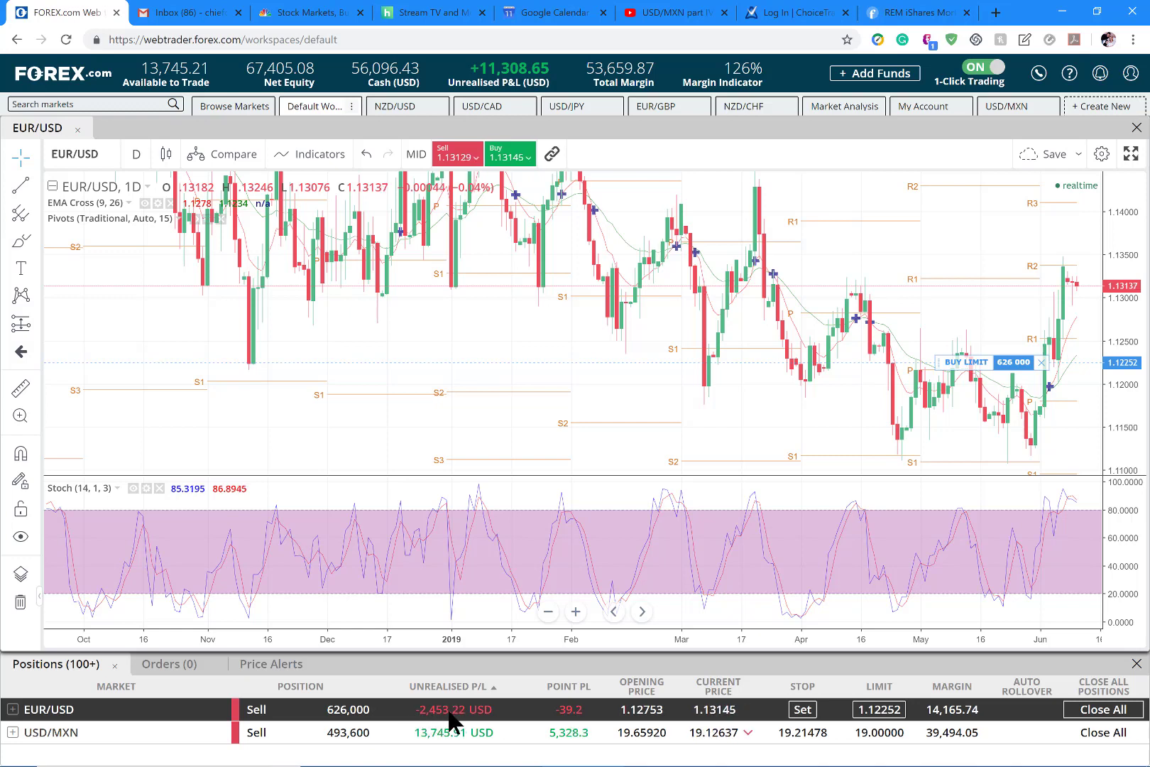
{"action": "mouse_move", "coordinate": [421, 721]}
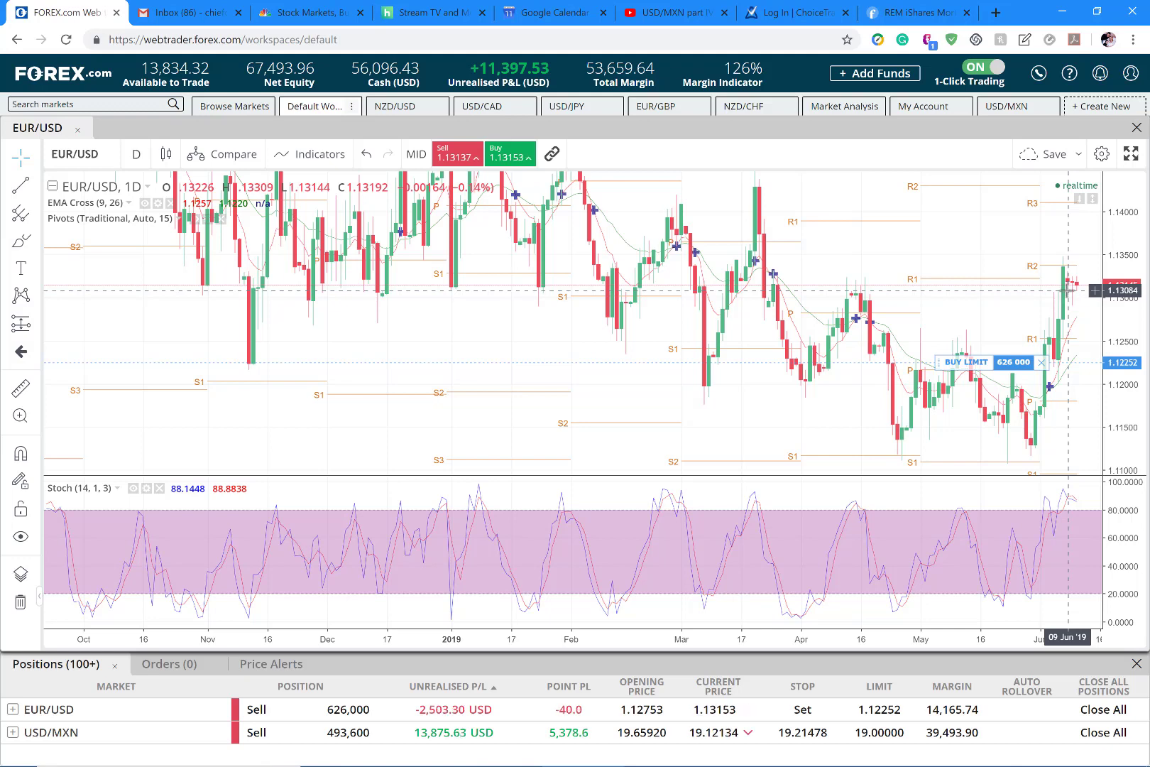
{"action": "mouse_move", "coordinate": [1037, 284]}
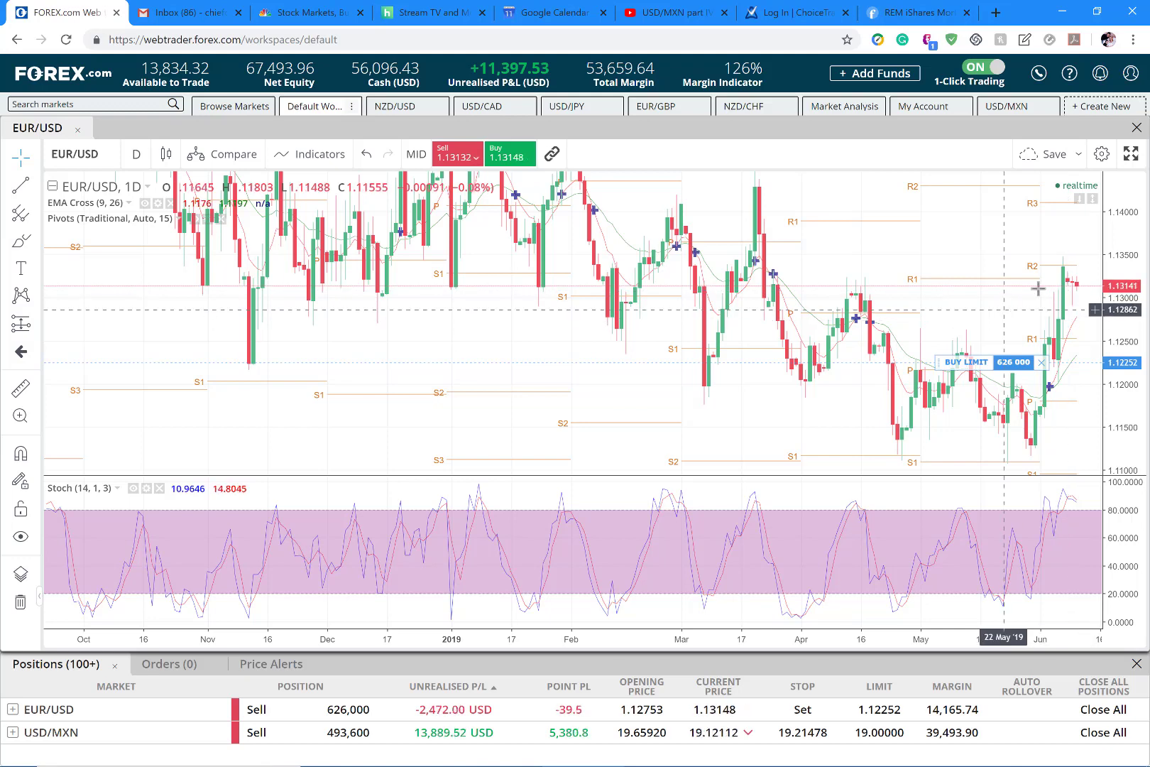
{"action": "mouse_move", "coordinate": [663, 167]}
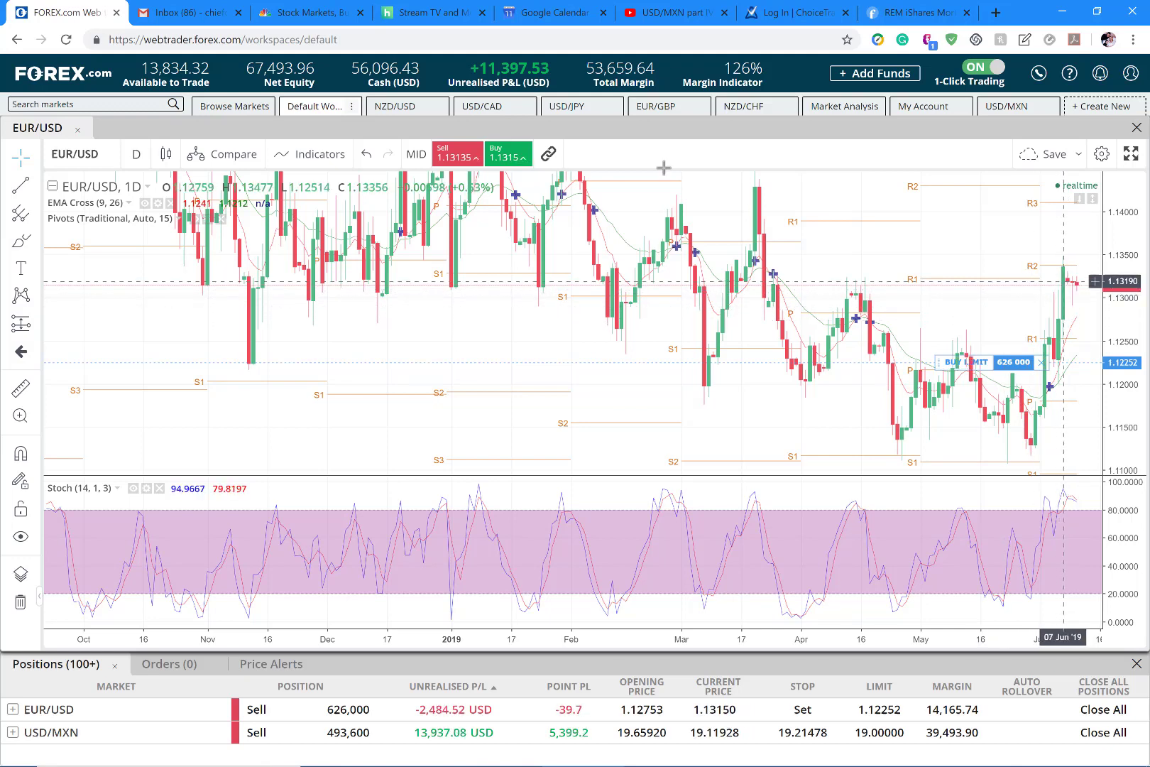
{"action": "left_click", "coordinate": [186, 13]}
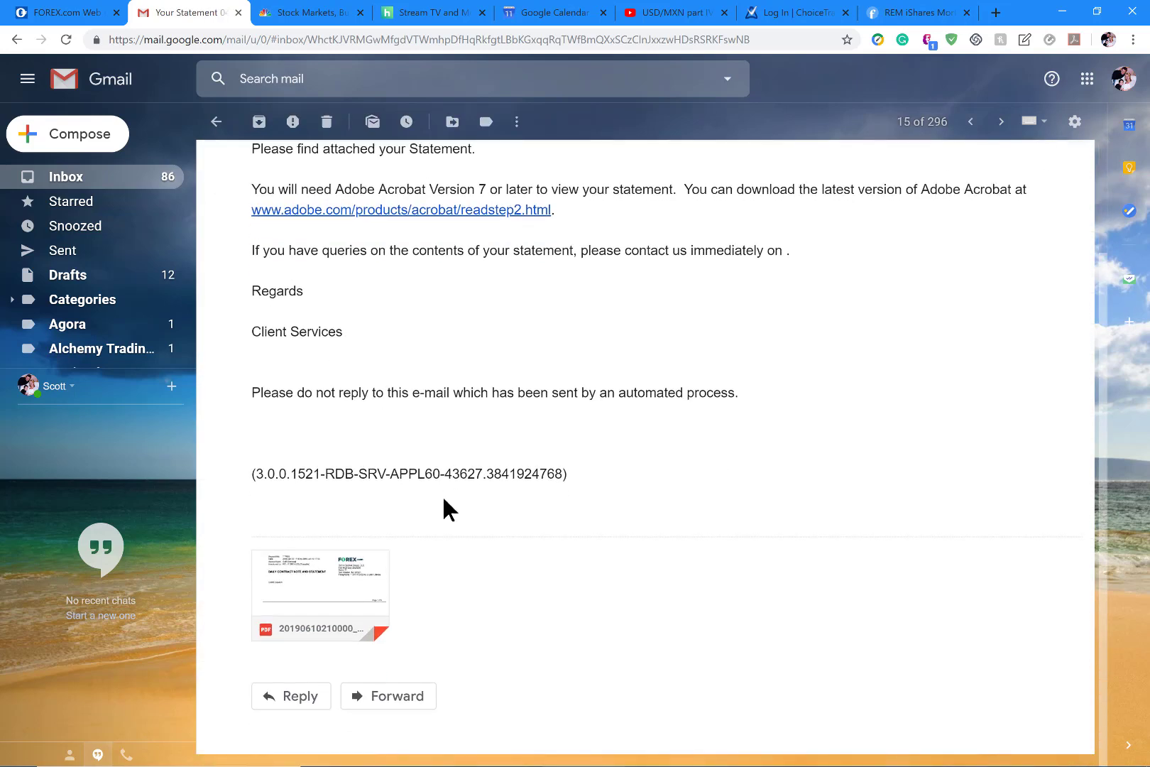
Preview the statement PDF's account summary, then return to the FOREX.com platform.
{"action": "left_click", "coordinate": [320, 585]}
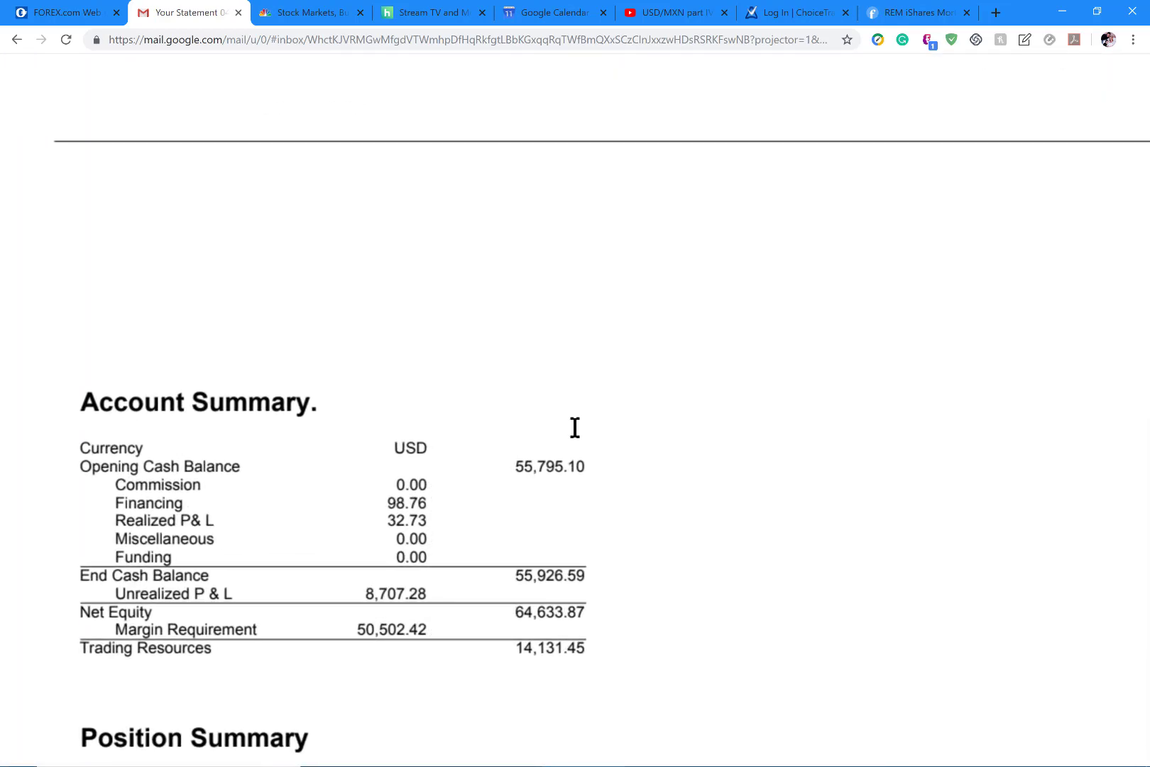
{"action": "mouse_move", "coordinate": [375, 542]}
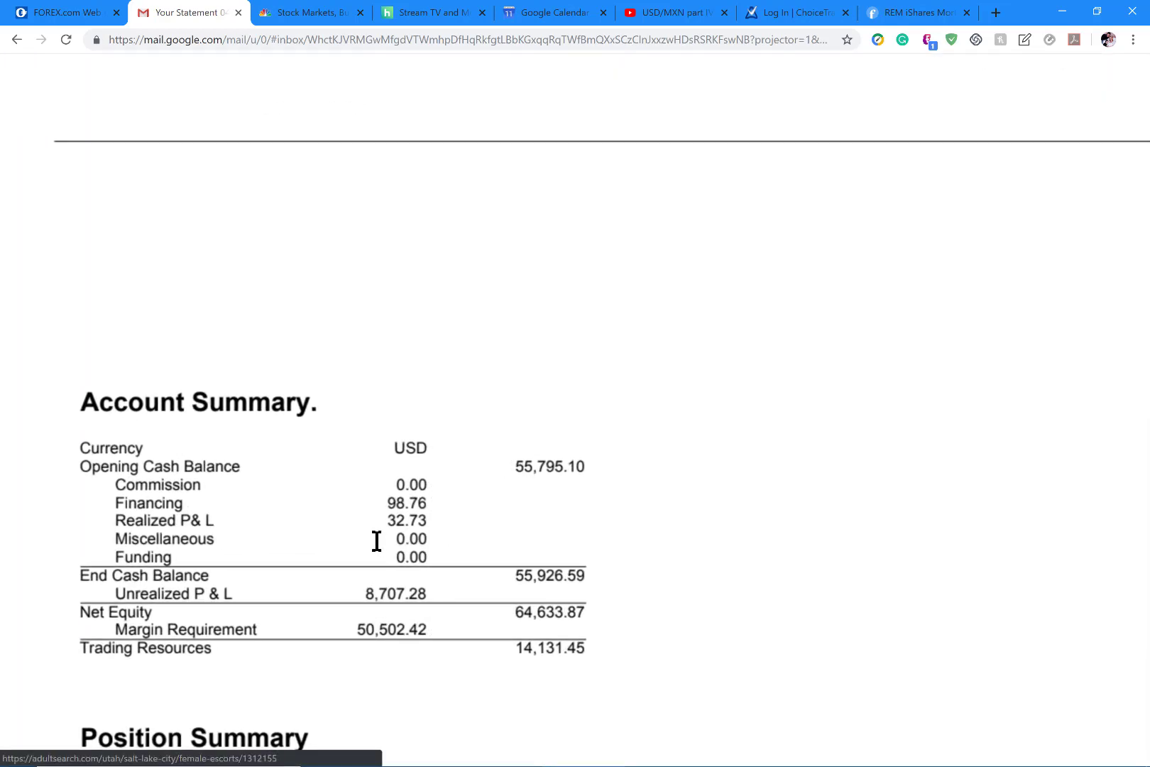
{"action": "mouse_move", "coordinate": [386, 521]}
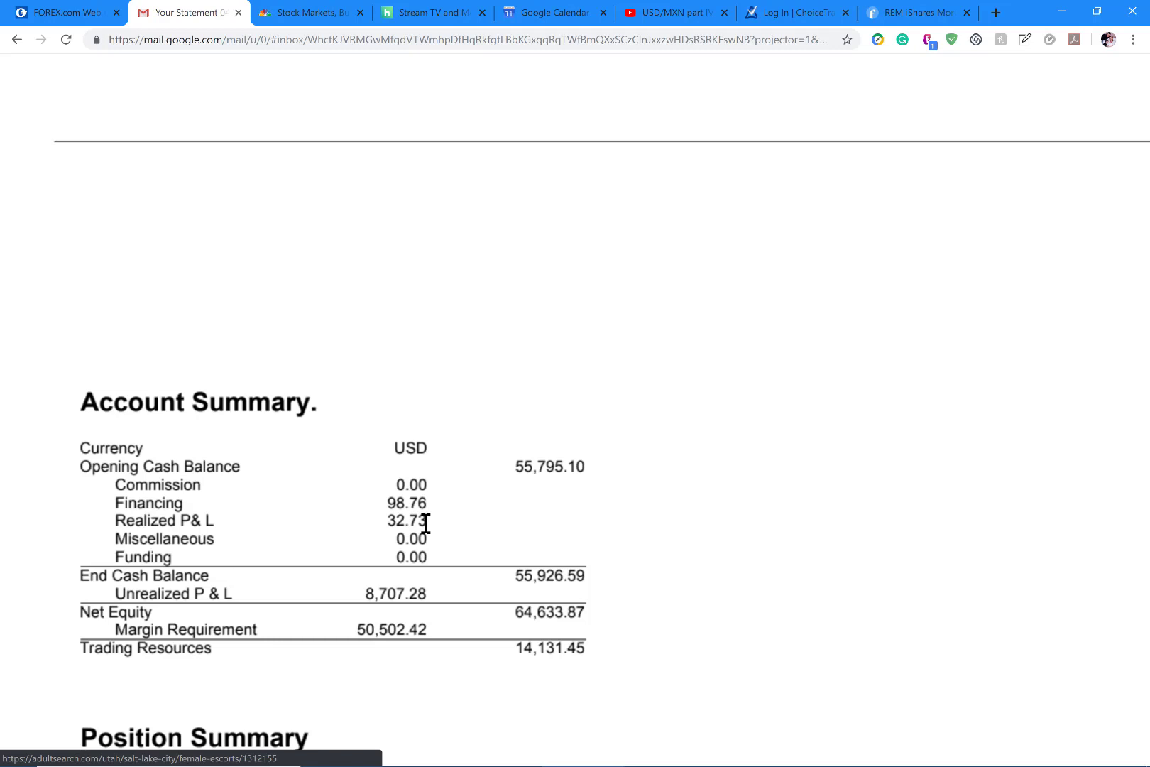
{"action": "mouse_move", "coordinate": [423, 504]}
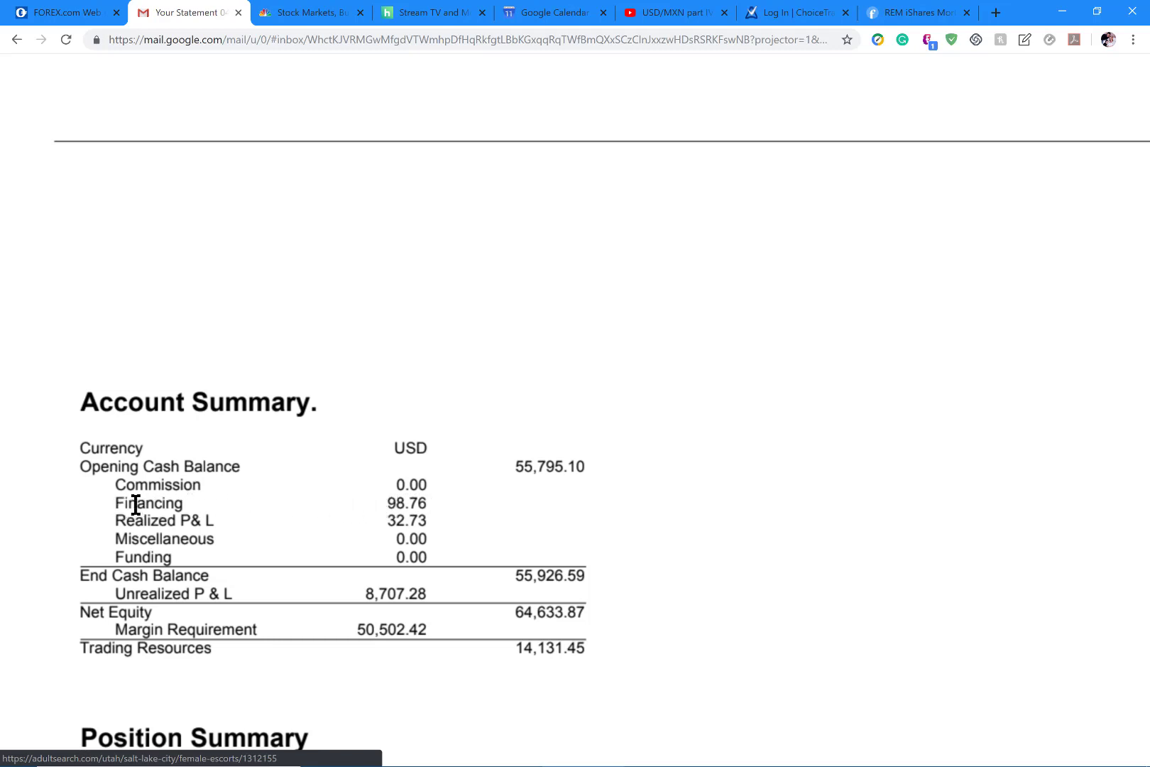
{"action": "mouse_move", "coordinate": [229, 502]}
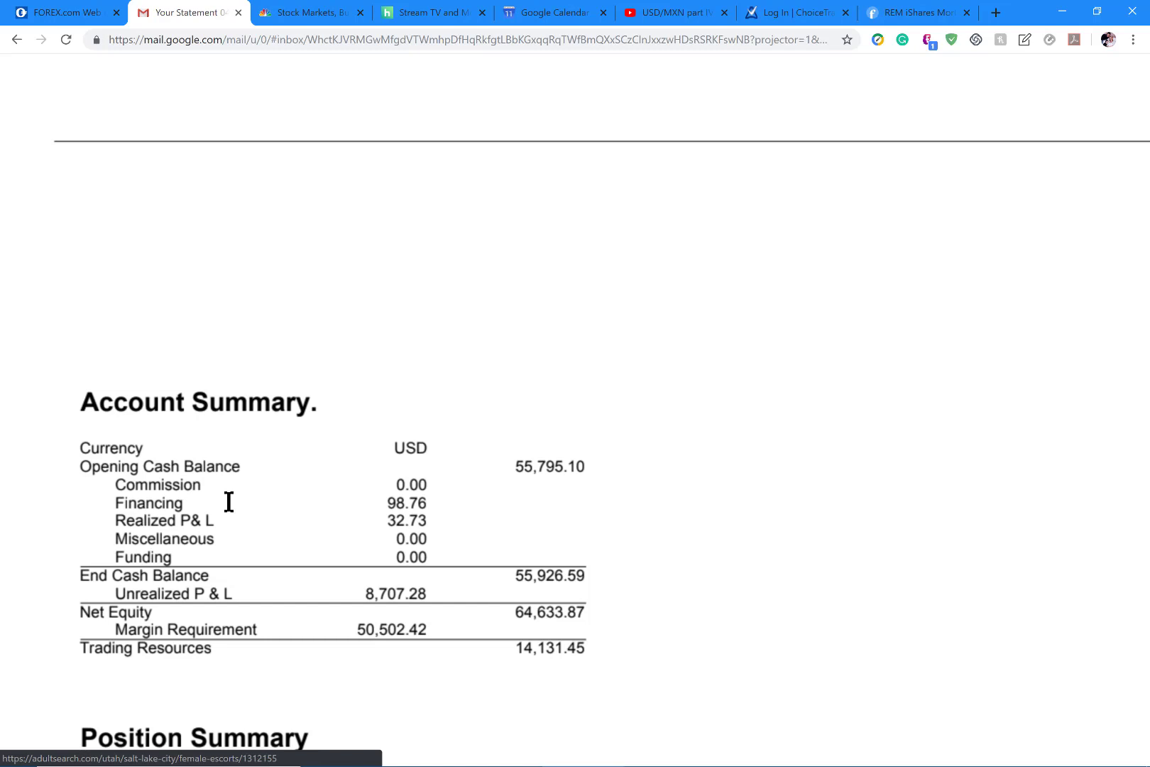
{"action": "mouse_move", "coordinate": [84, 33]}
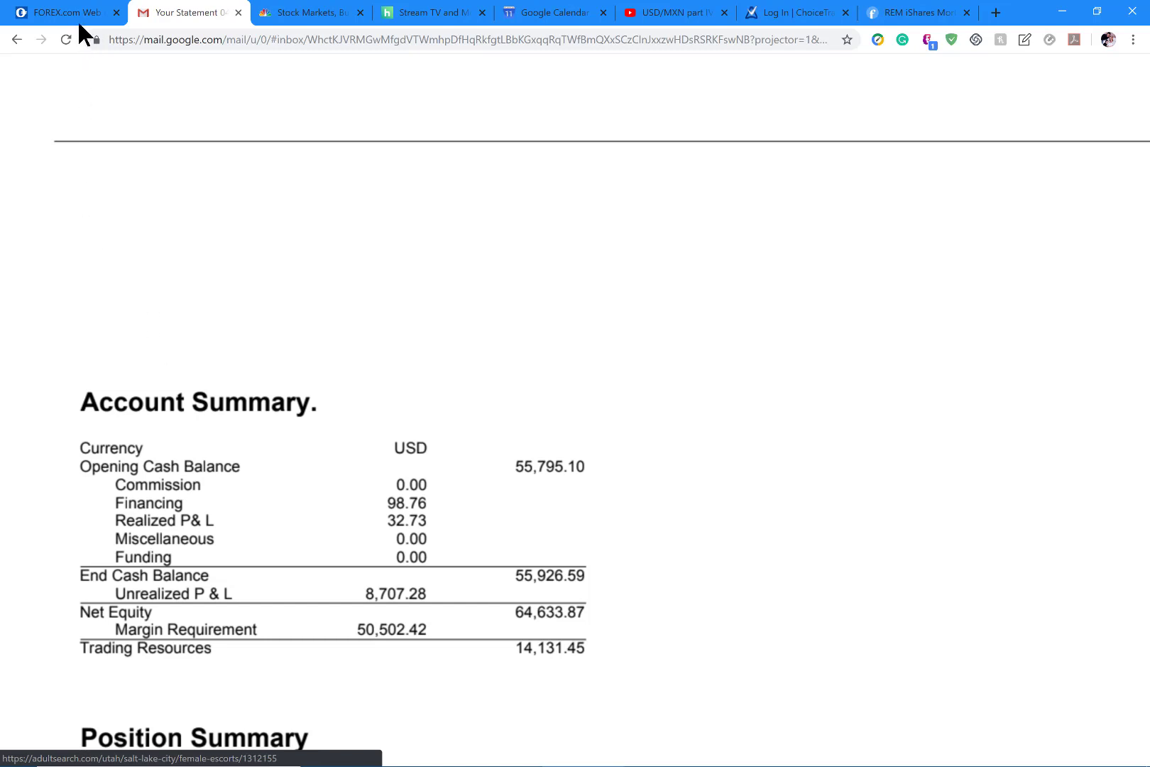
{"action": "left_click", "coordinate": [63, 13]}
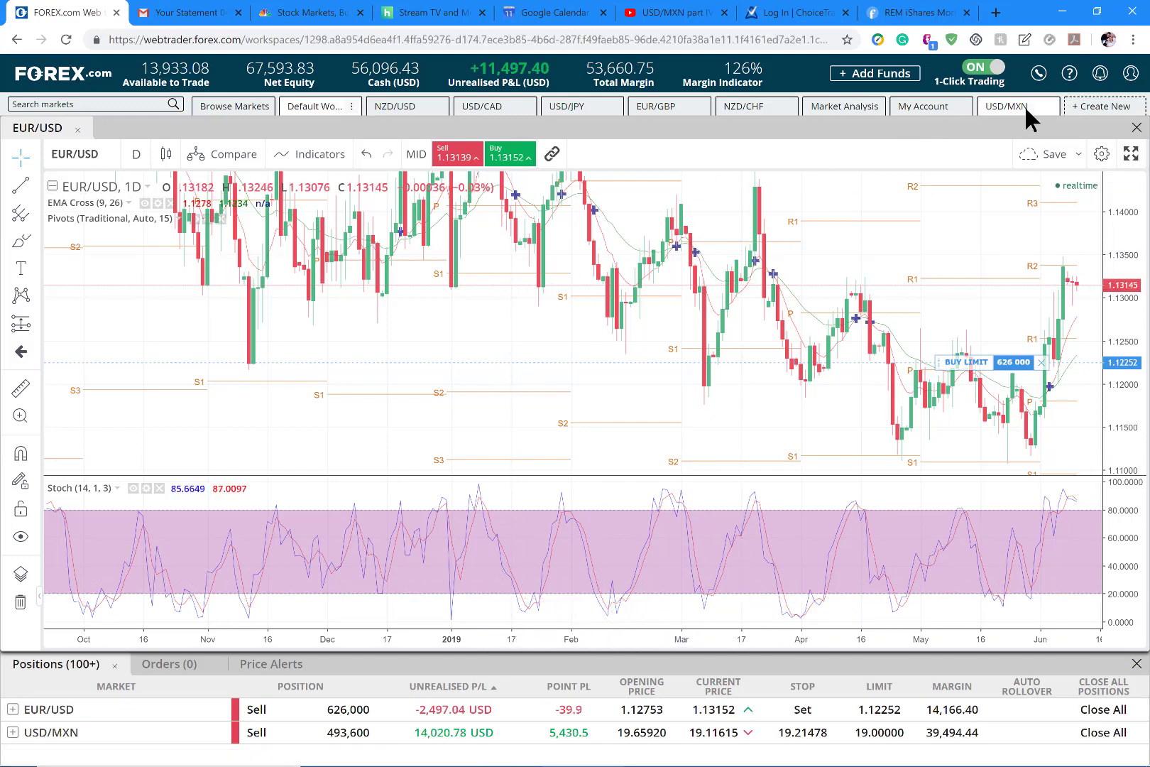
Show the USD/MXN chart with buy stop 19.21478 and buy limit 19.00000.
{"action": "left_click", "coordinate": [1015, 105]}
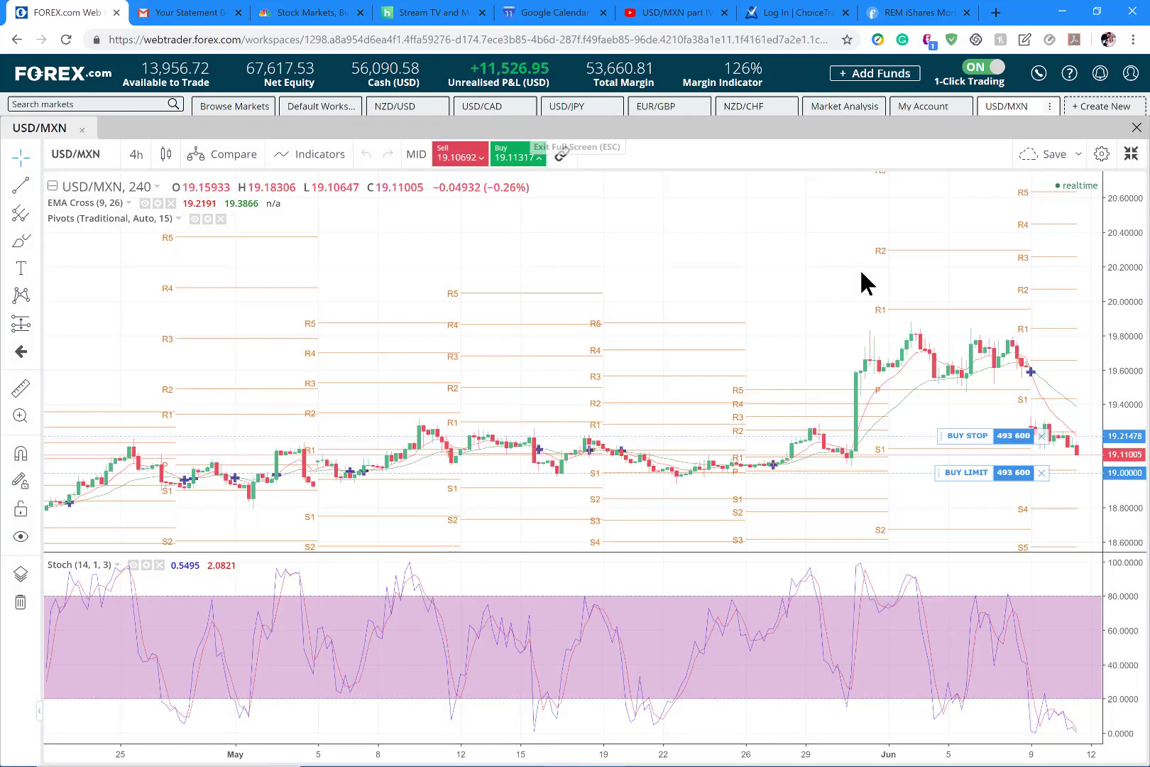
{"action": "mouse_move", "coordinate": [965, 457]}
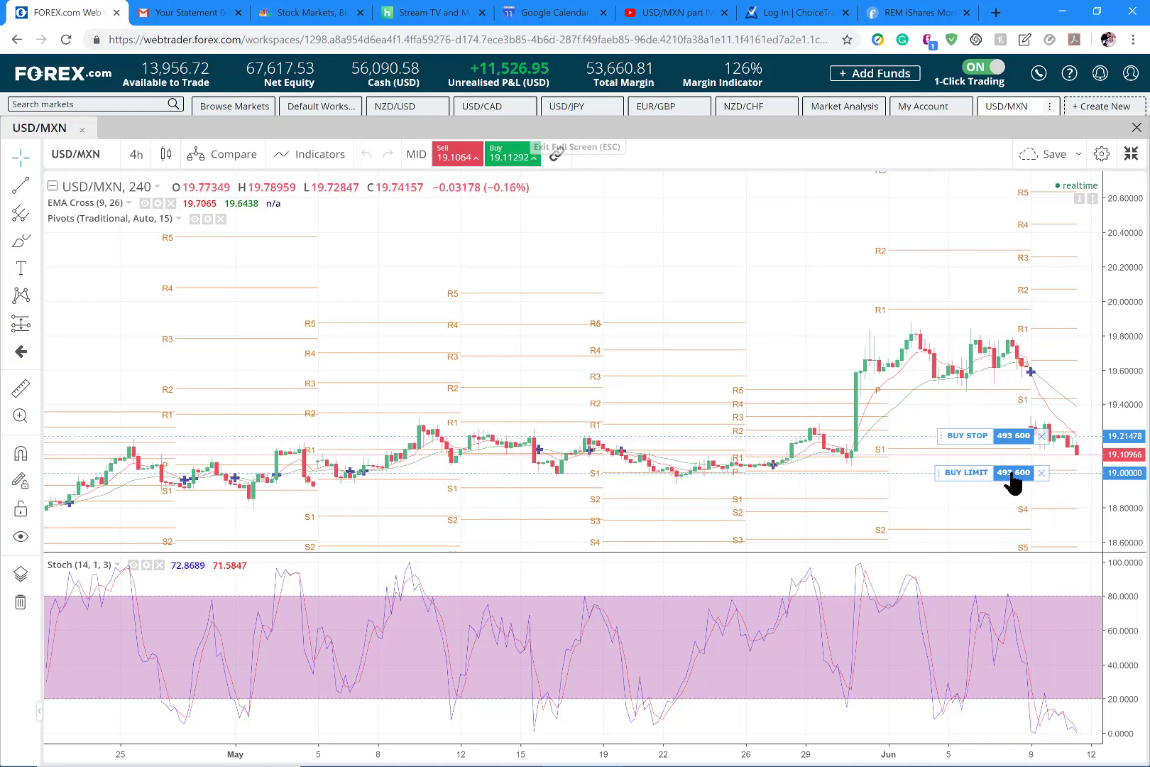
{"action": "mouse_move", "coordinate": [1017, 472]}
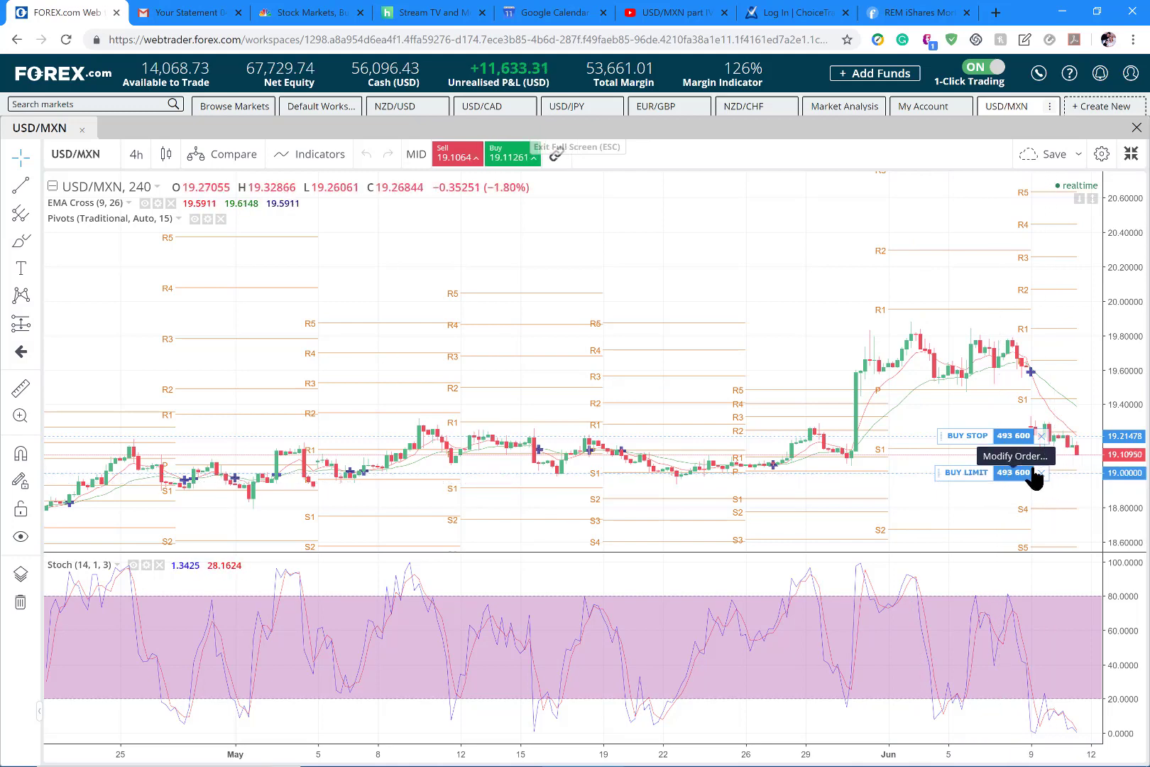